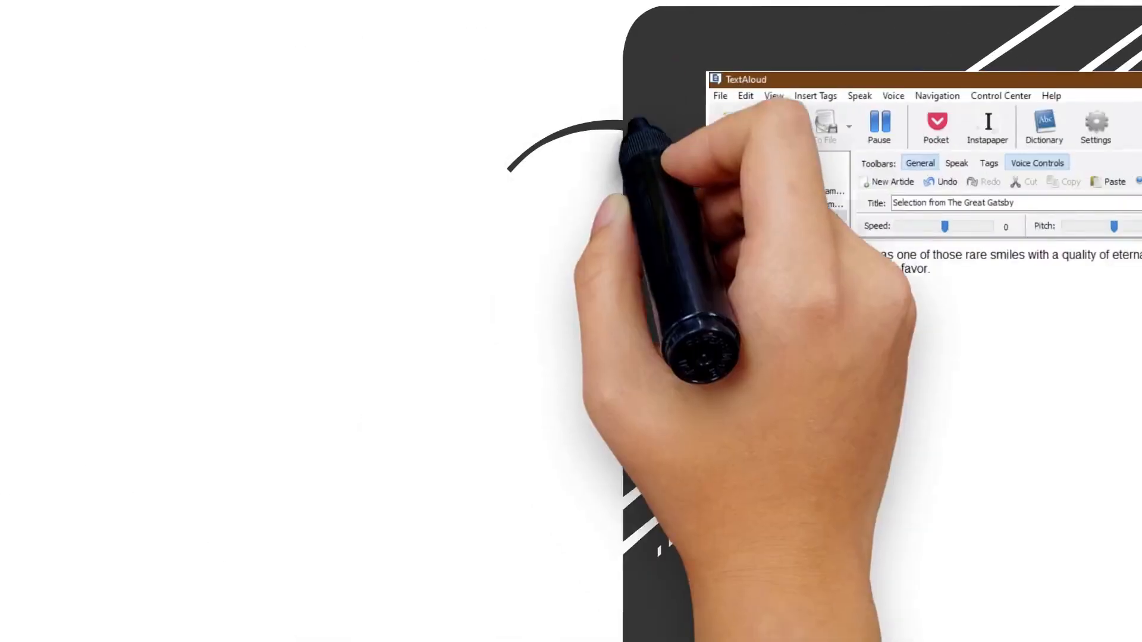
Step: Start reading the Great Gatsby passage aloud from the cursor with word highlighting
{"action": "double_click", "coordinate": [776, 217]}
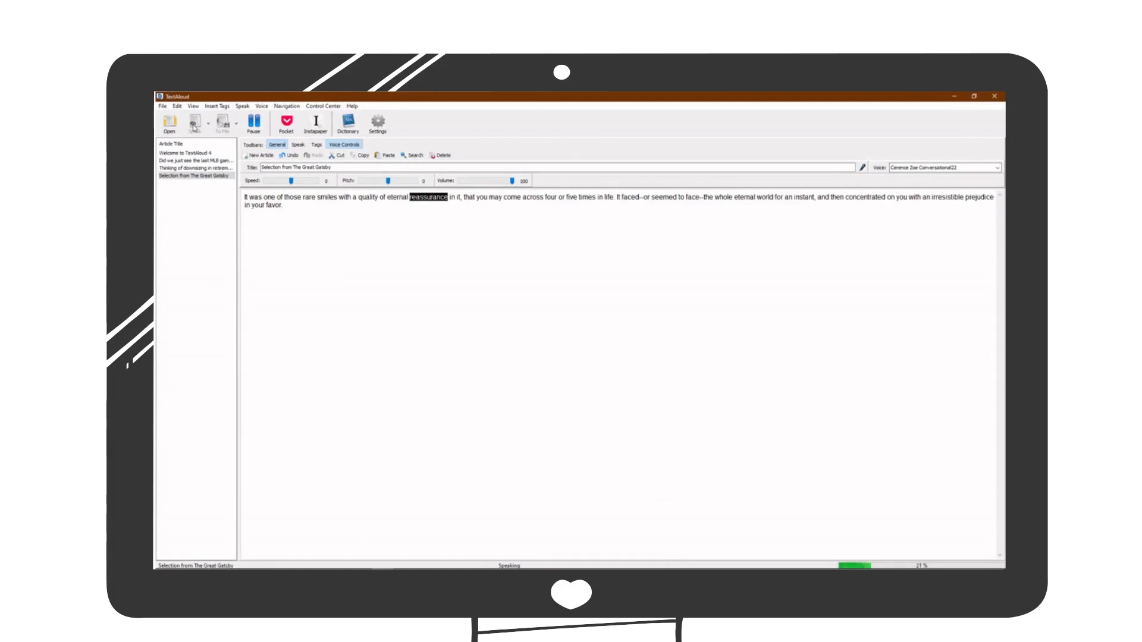
{"action": "mouse_move", "coordinate": [194, 122]}
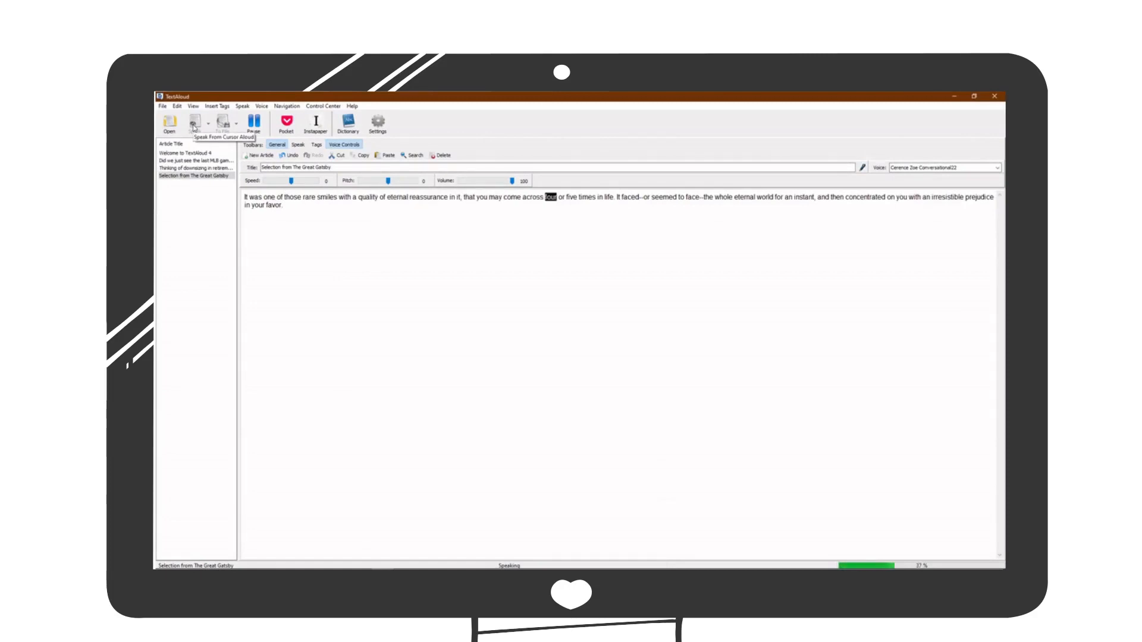